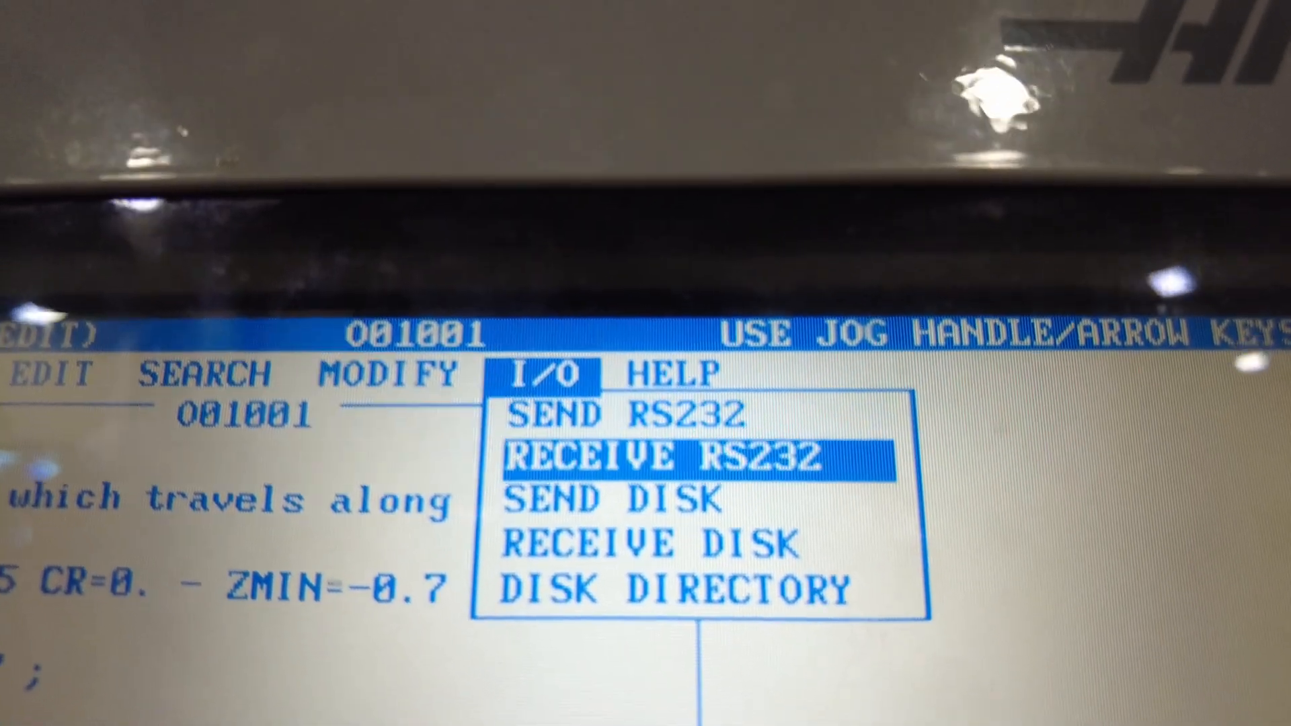
Step: Move the I/O menu selection from RECEIVE RS232 down to DISK DIRECTORY
{"action": "key", "text": "down"}
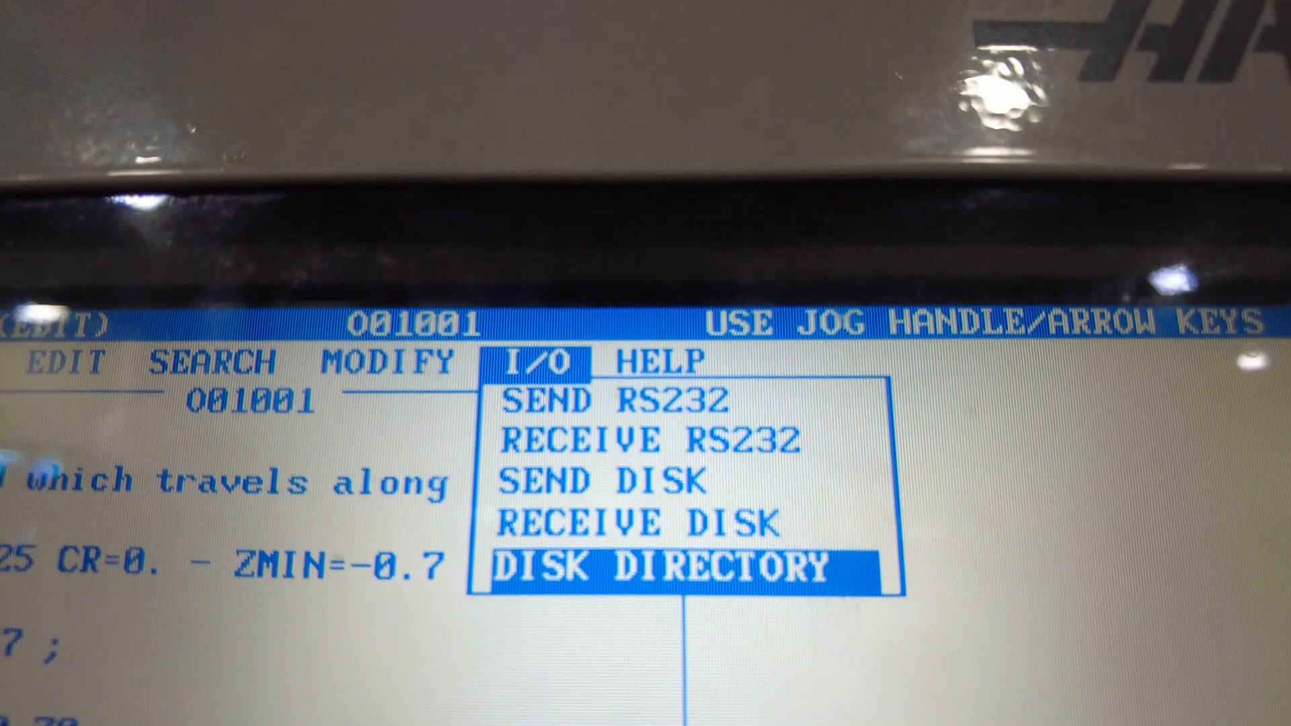